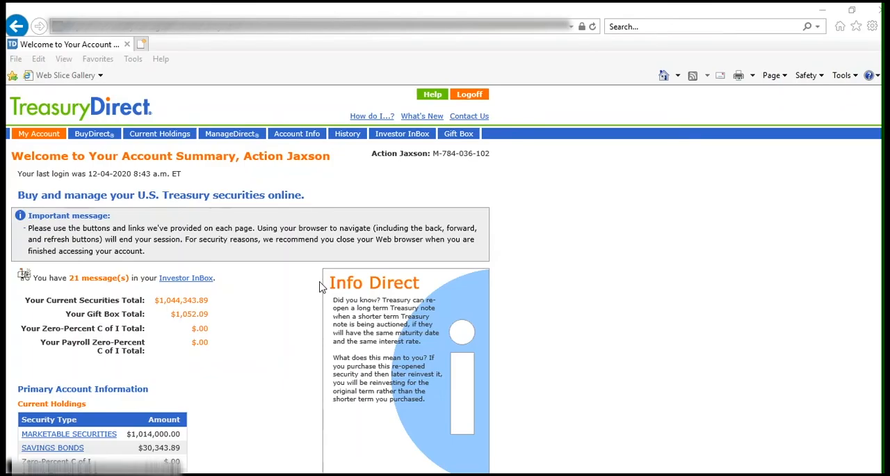
mouse_move(94, 140)
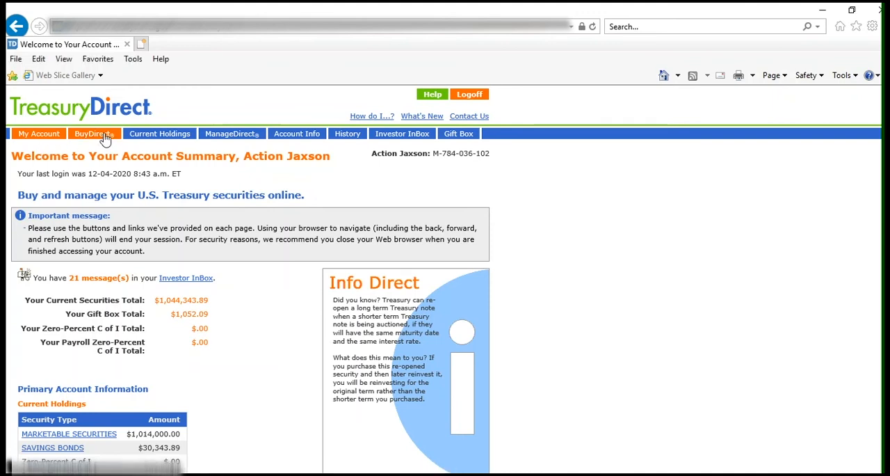
Go to the BuyDirect purchase page from the account summary
left_click(92, 133)
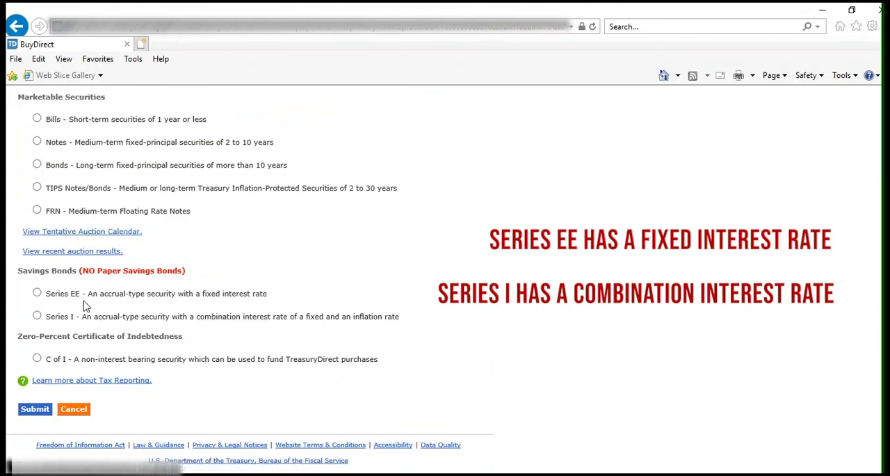
mouse_move(75, 332)
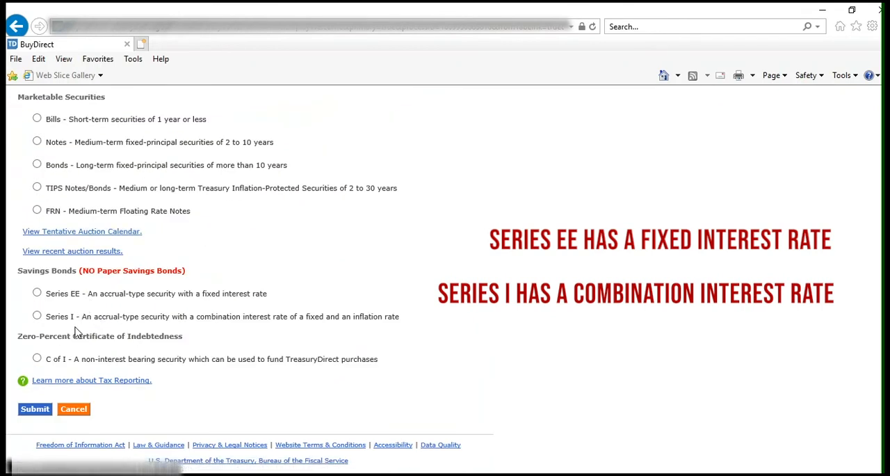
Choose Series EE savings bonds and continue to the purchase form
left_click(32, 293)
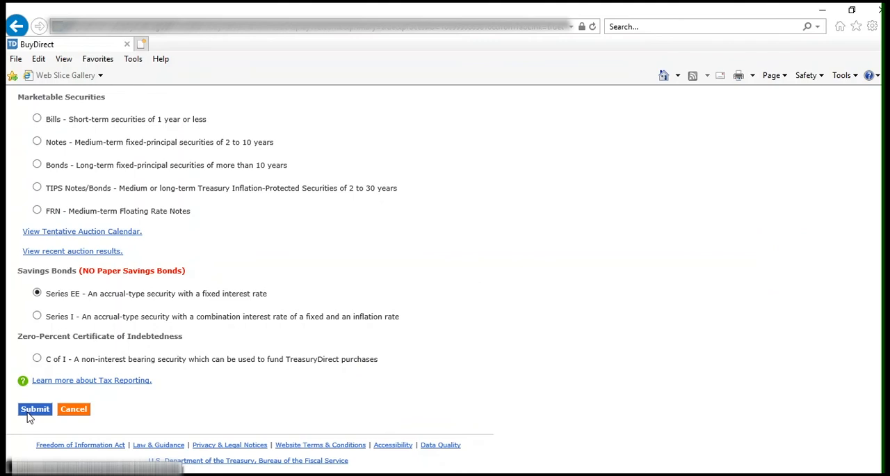
left_click(35, 410)
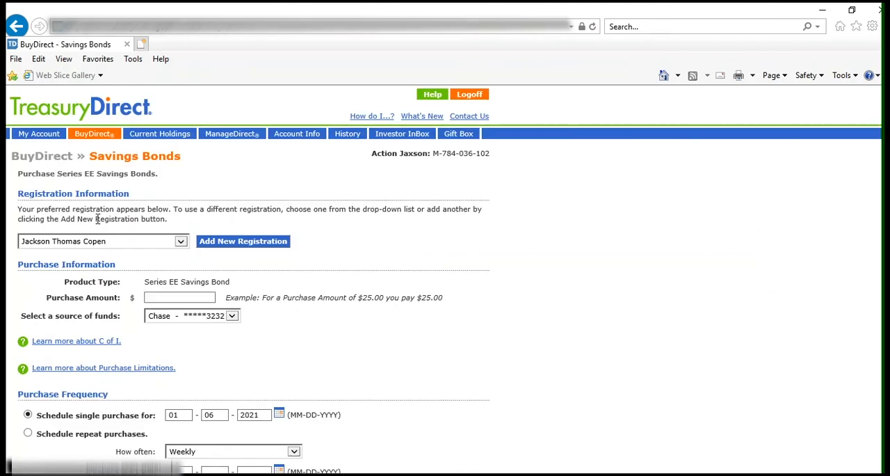
mouse_move(185, 212)
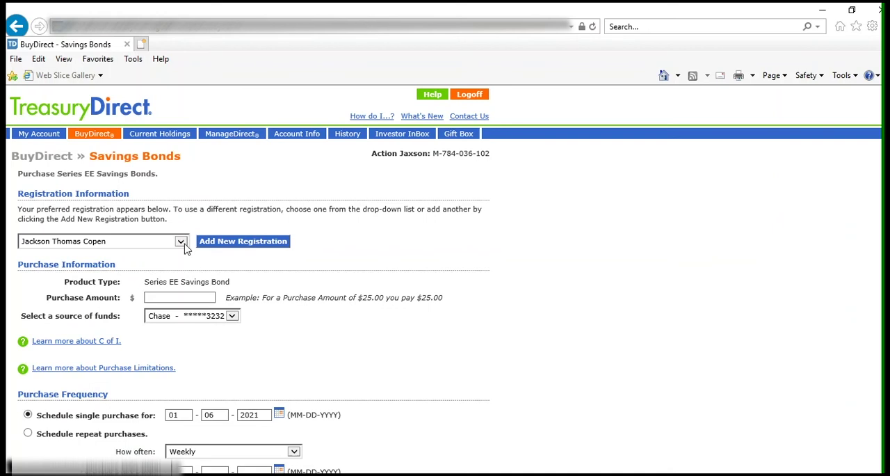
mouse_move(234, 252)
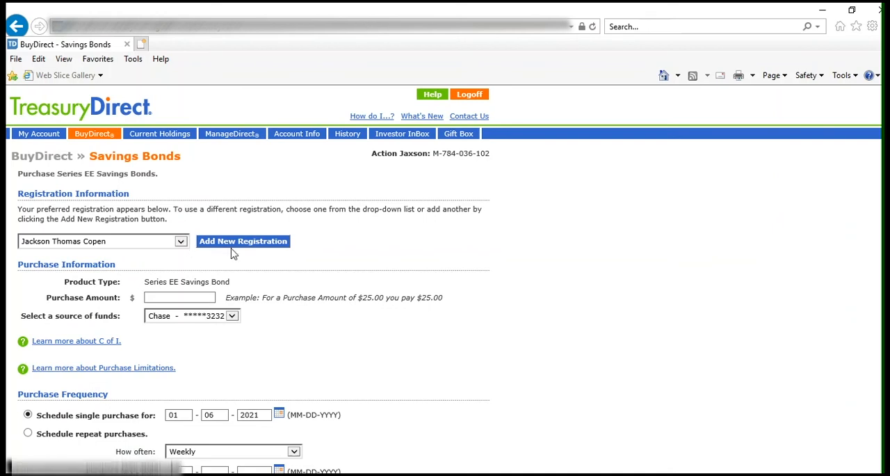
mouse_move(238, 247)
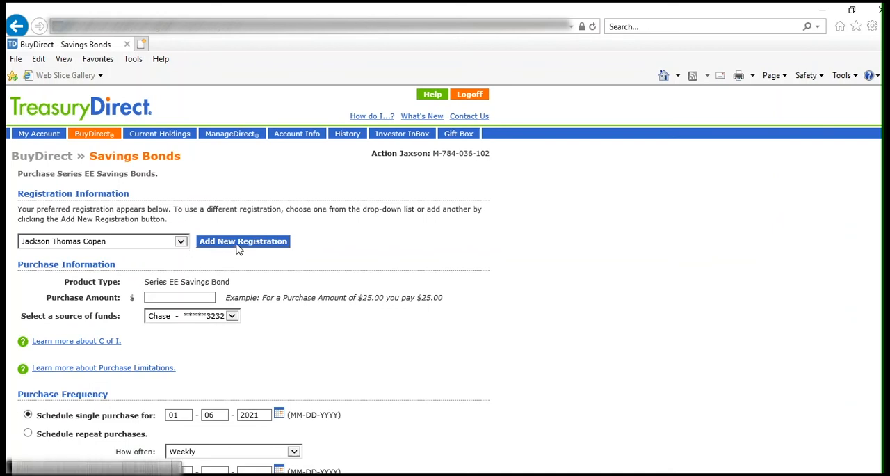
Begin adding a new bond registration rather than the preferred one
left_click(243, 241)
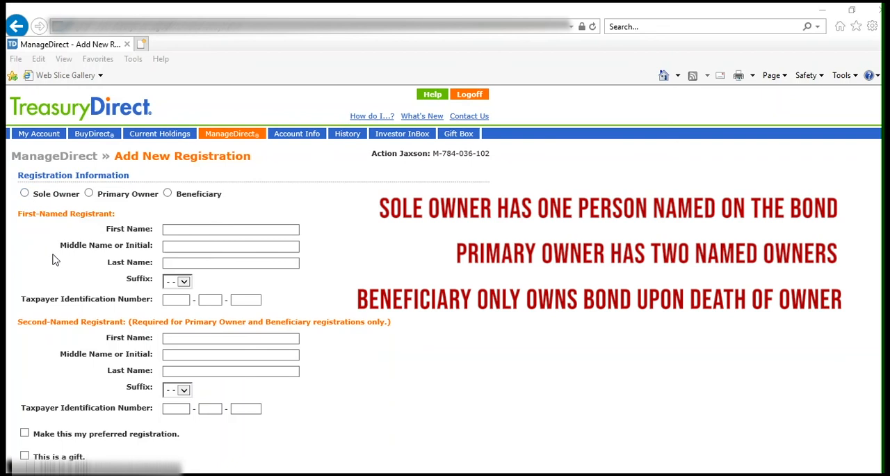
mouse_move(99, 352)
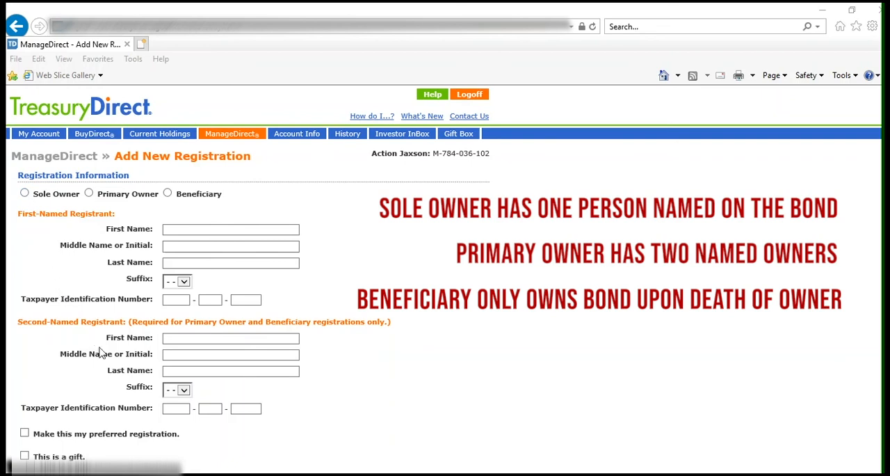
mouse_move(103, 208)
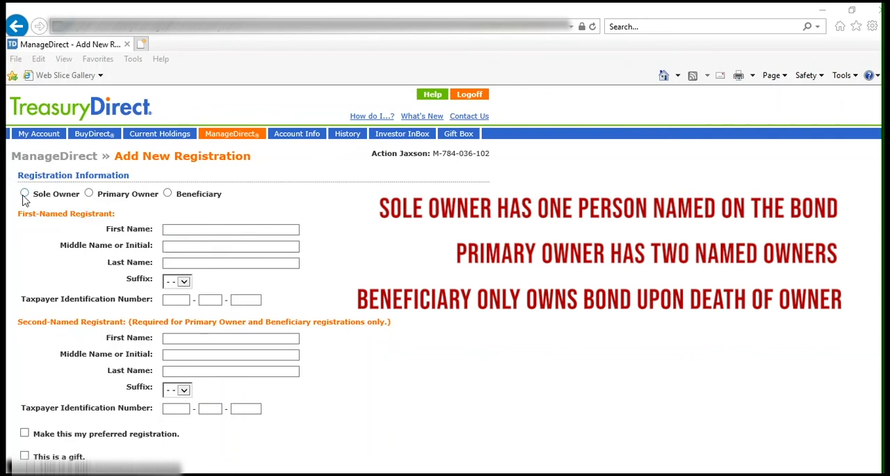
Choose Sole Owner for the new registration and start on the first name
left_click(23, 193)
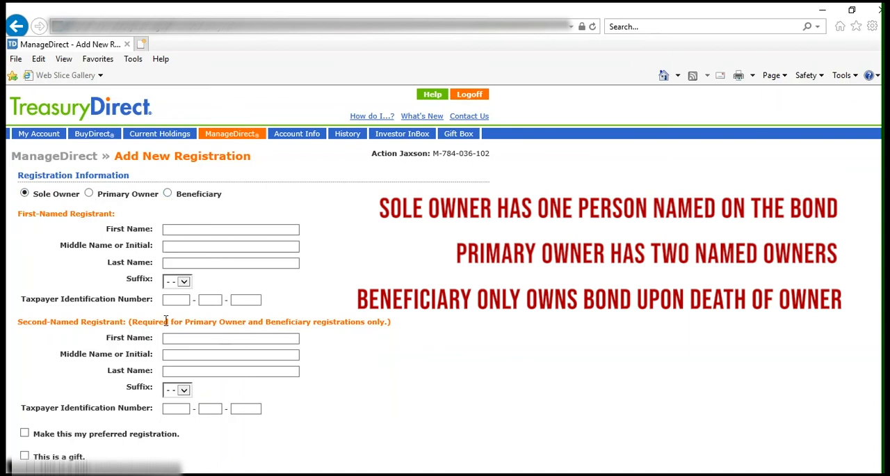
mouse_move(244, 435)
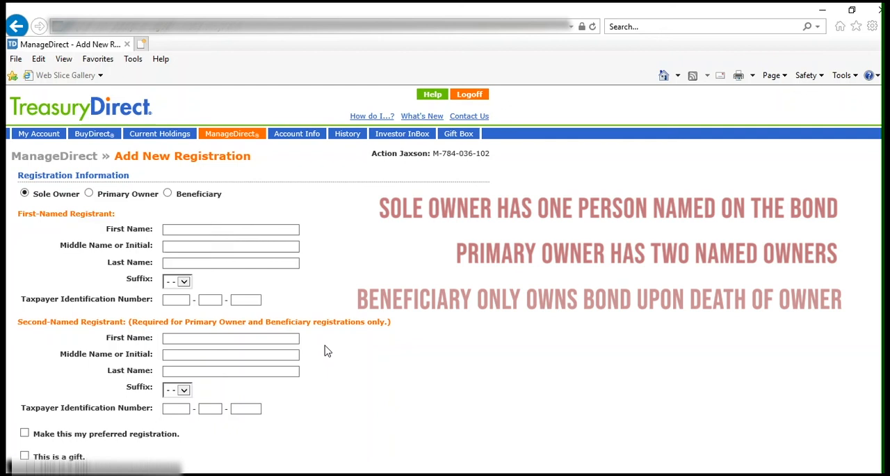
left_click(230, 228)
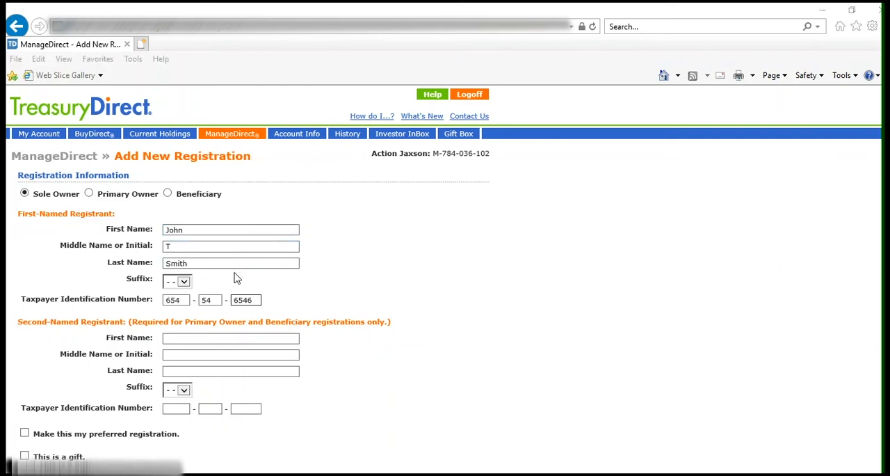
mouse_move(66, 313)
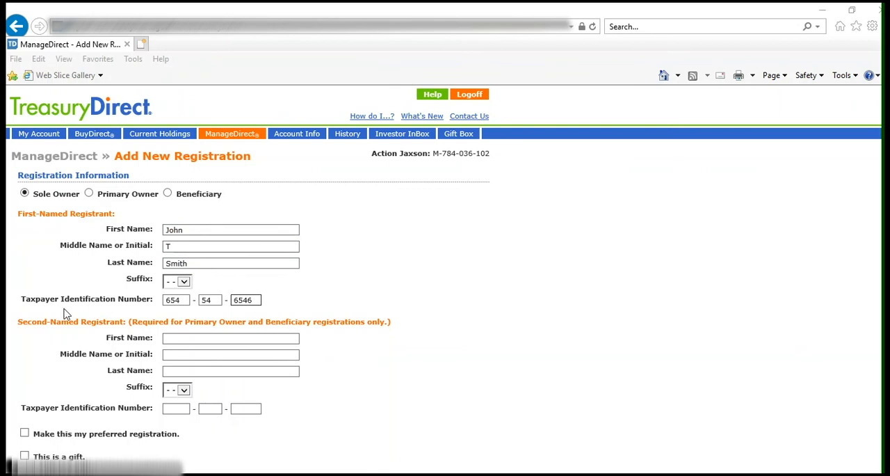
mouse_move(176, 310)
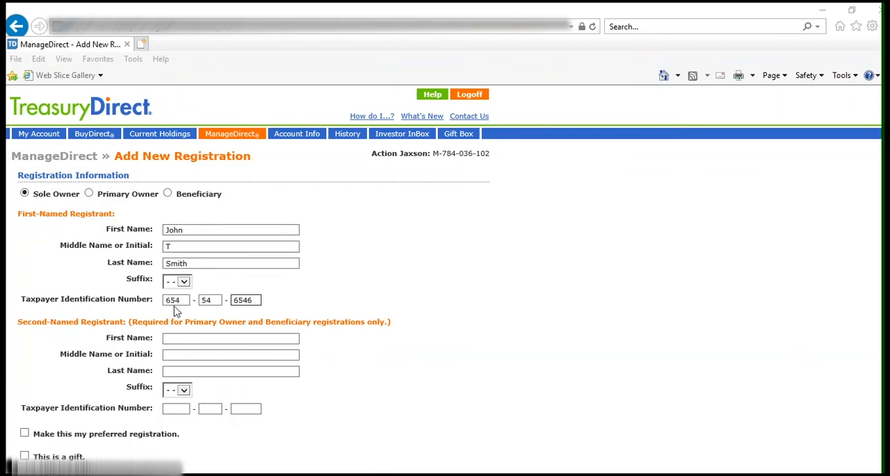
Mark the sole owner registration as a gift and submit it
scroll("down", 3)
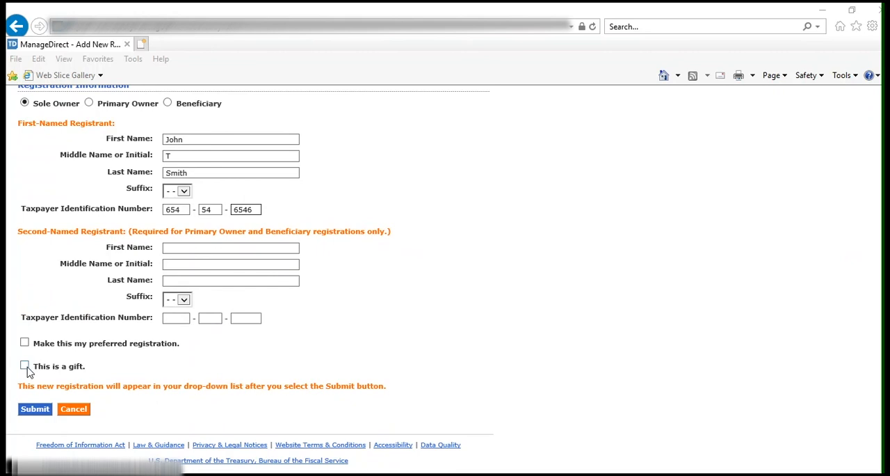
left_click(24, 366)
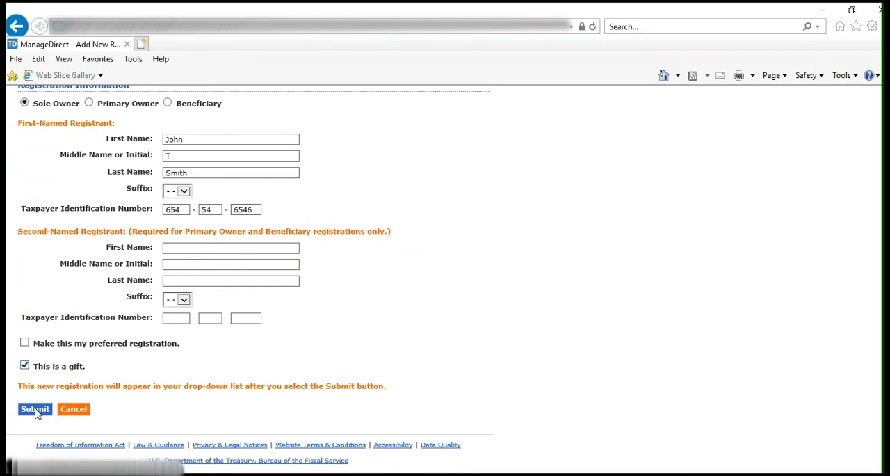
left_click(29, 410)
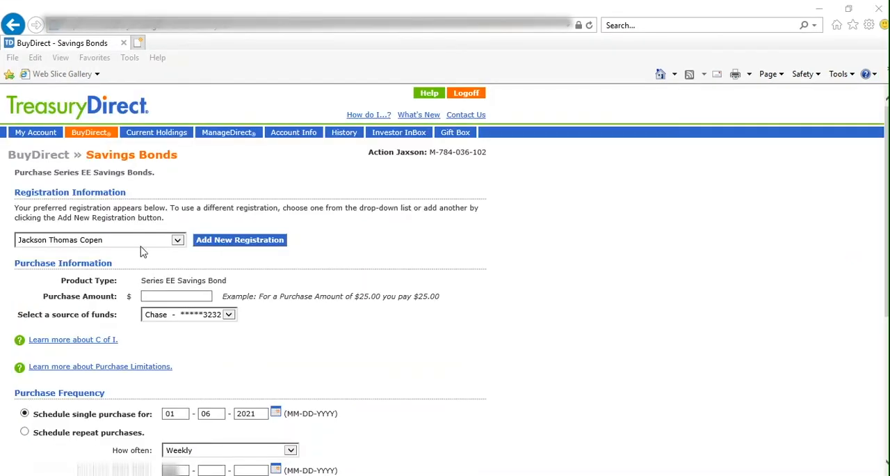
mouse_move(172, 266)
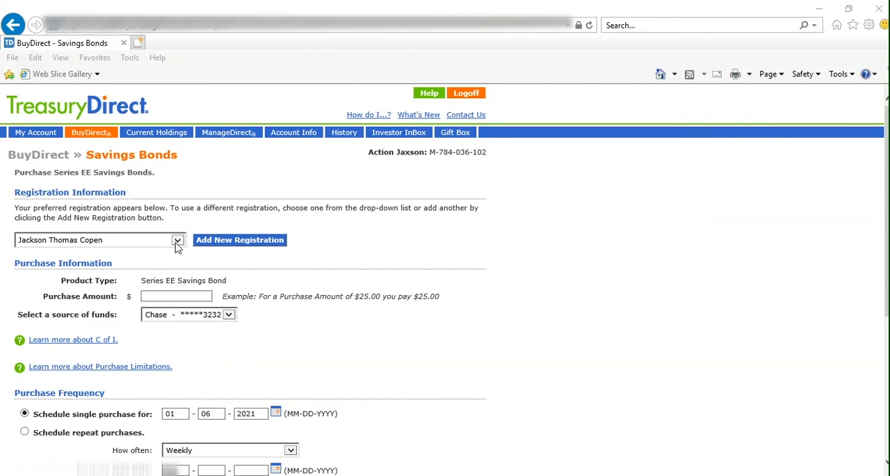
mouse_move(181, 243)
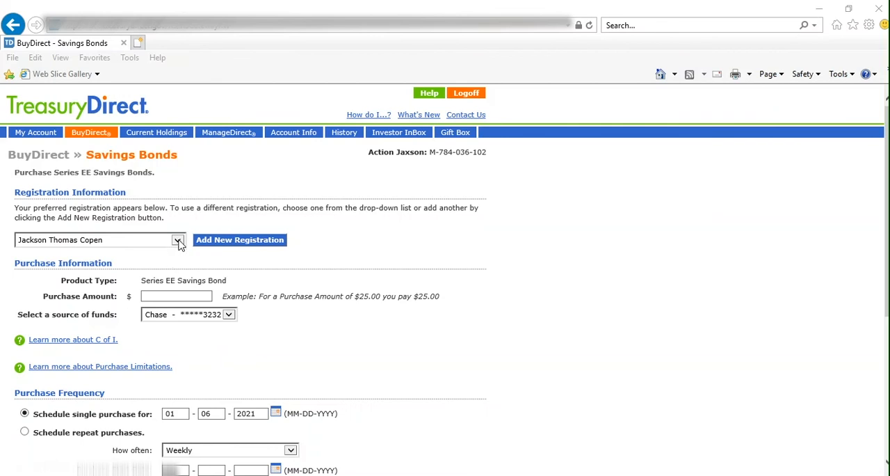
Register the bond to John T Smith with a $25 purchase amount
left_click(180, 240)
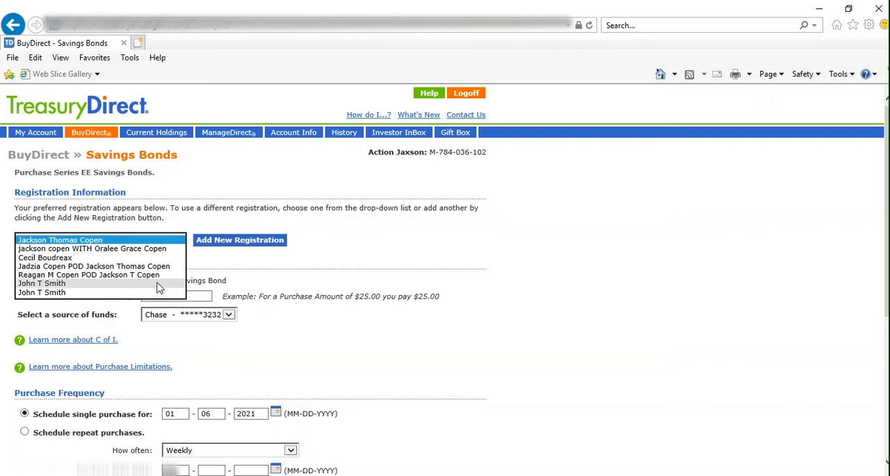
left_click(41, 283)
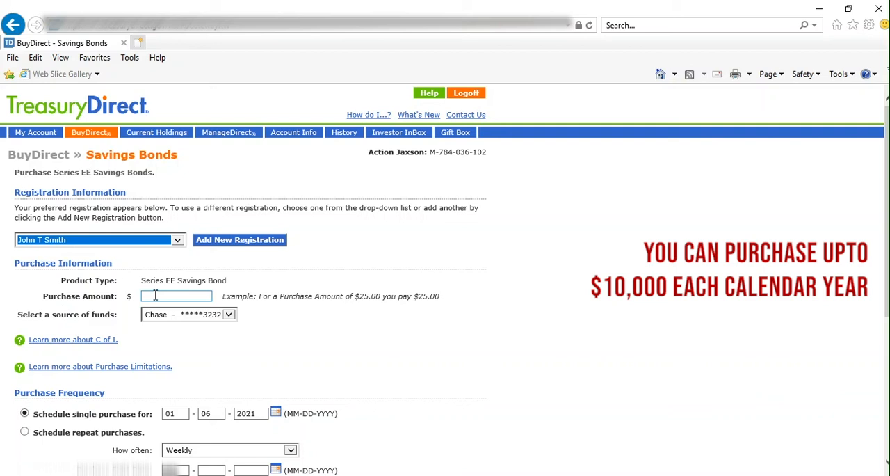
type("25")
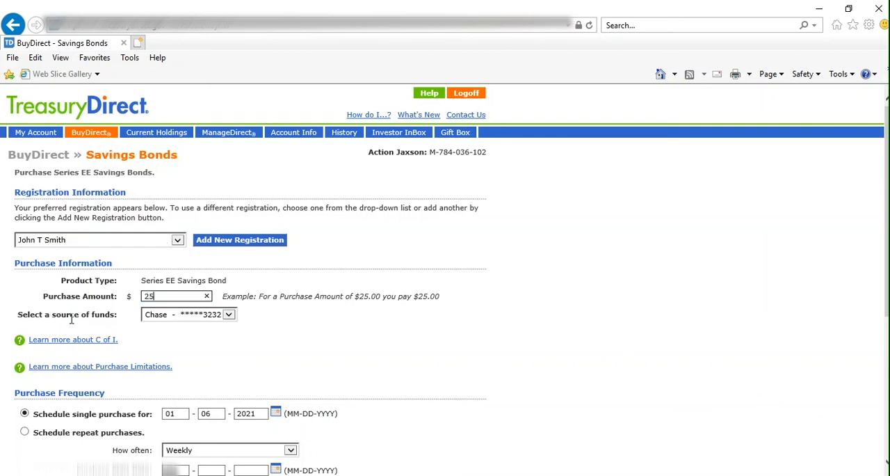
mouse_move(220, 337)
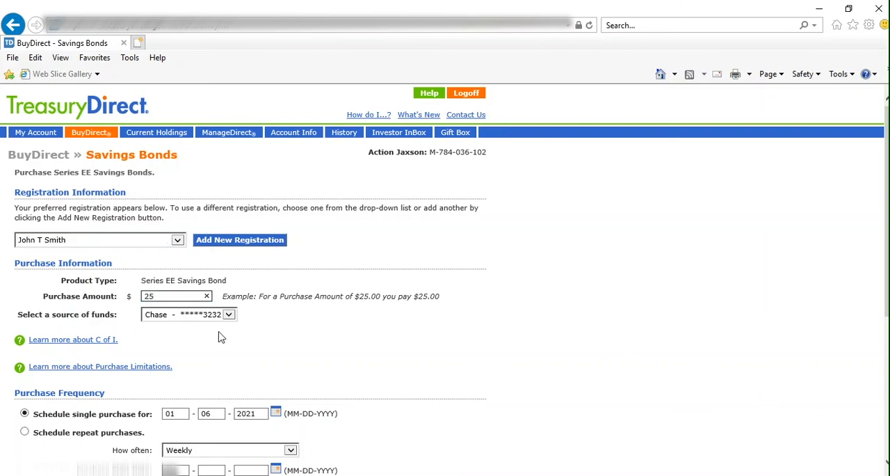
mouse_move(230, 315)
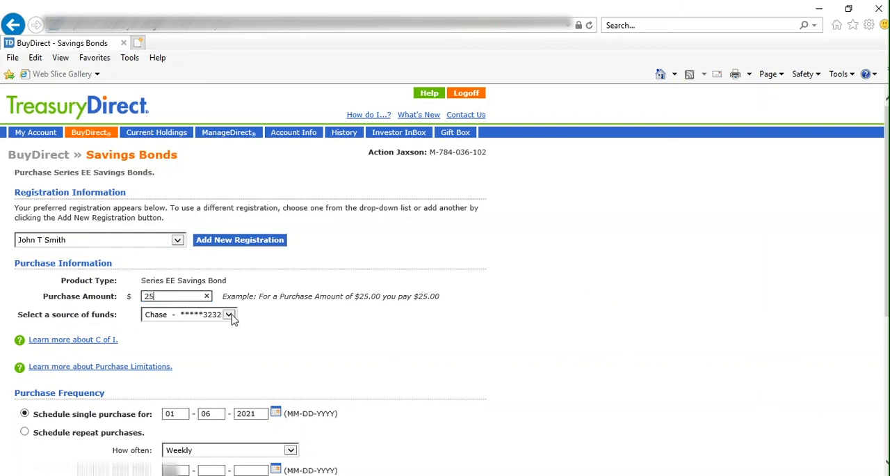
Keep single purchase frequency and submit the $25 bond order for review
scroll("down", 3)
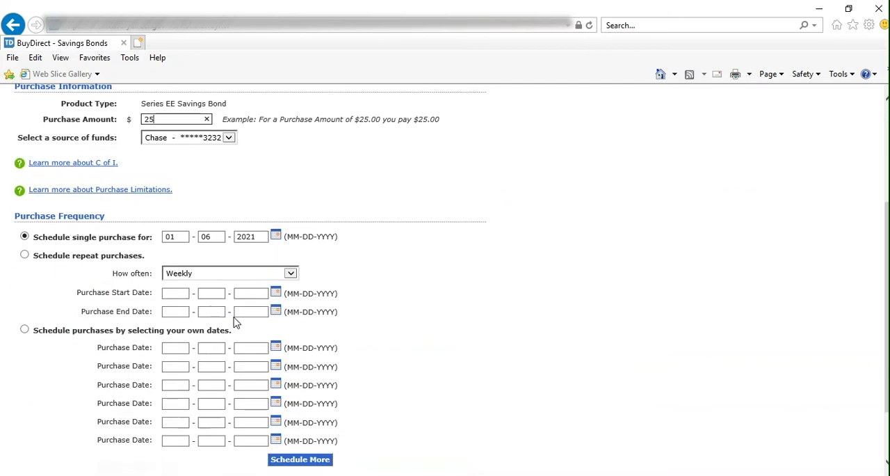
scroll("down", 3)
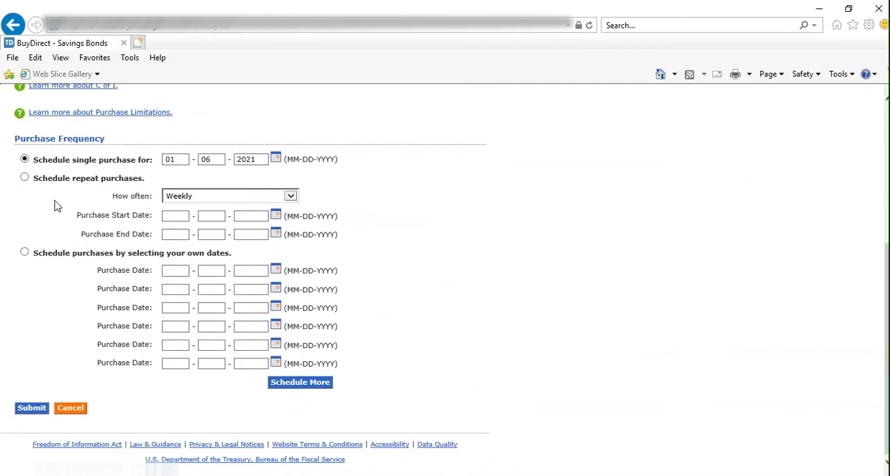
mouse_move(48, 163)
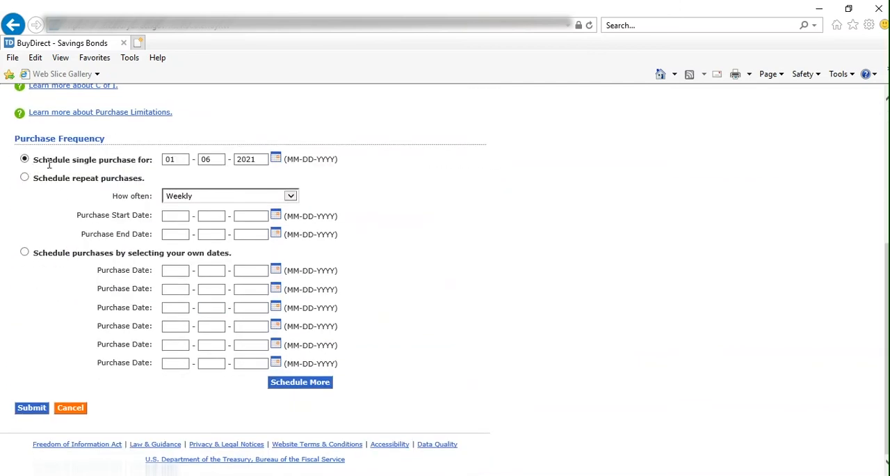
mouse_move(151, 162)
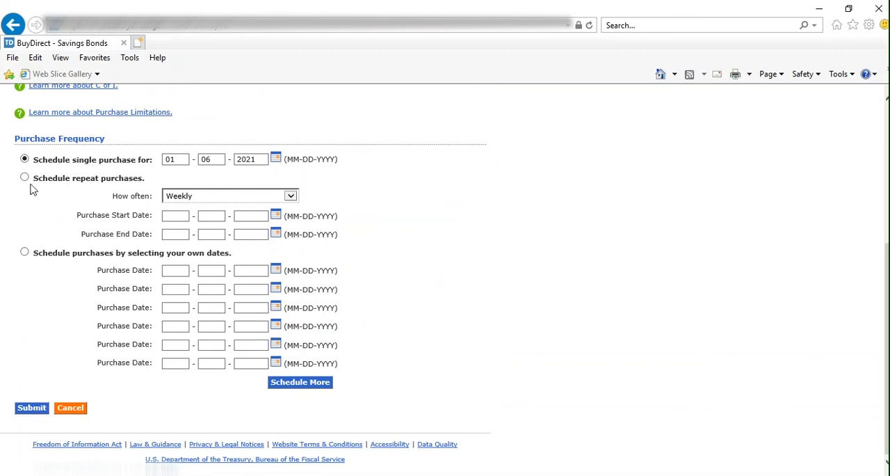
mouse_move(44, 268)
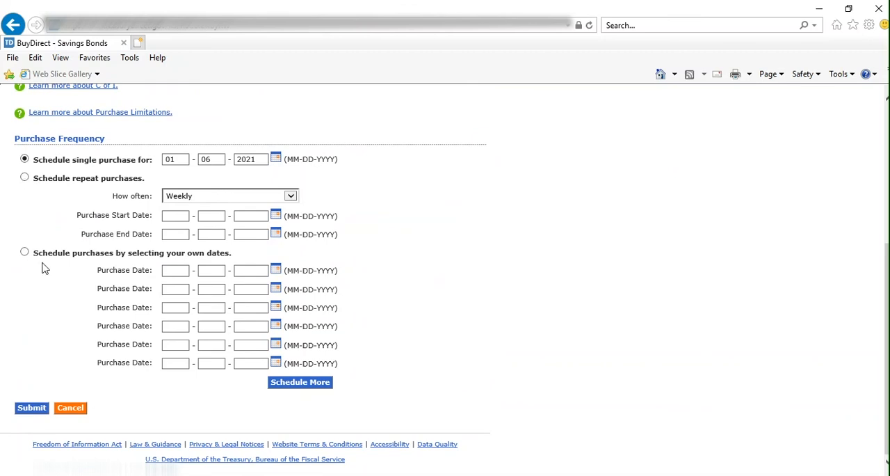
mouse_move(50, 280)
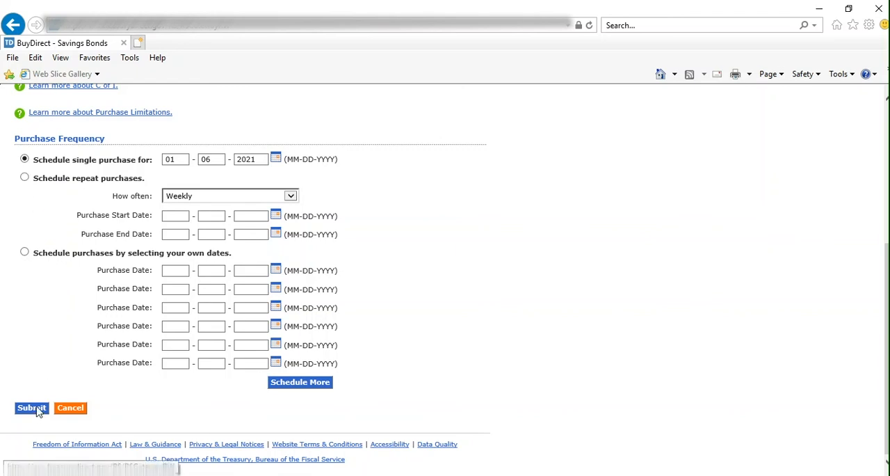
left_click(31, 408)
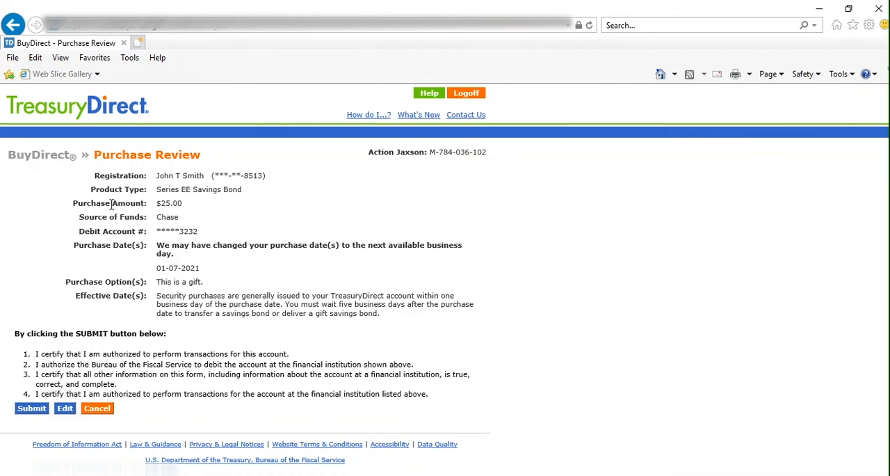
mouse_move(76, 425)
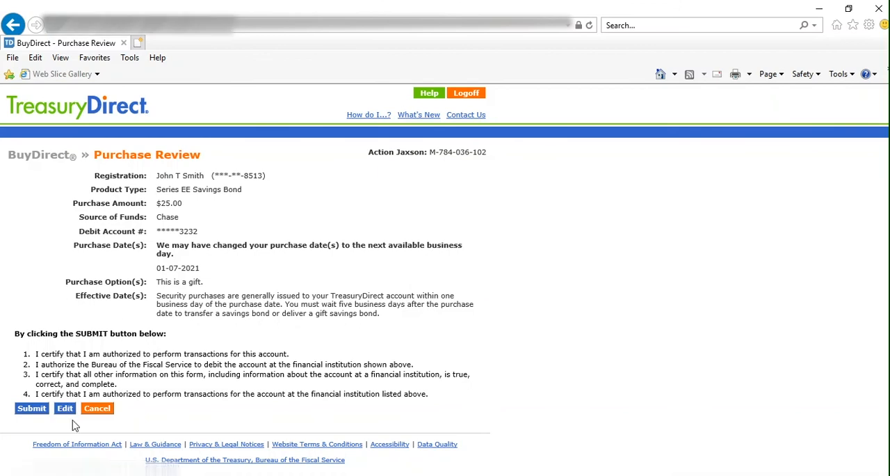
mouse_move(97, 412)
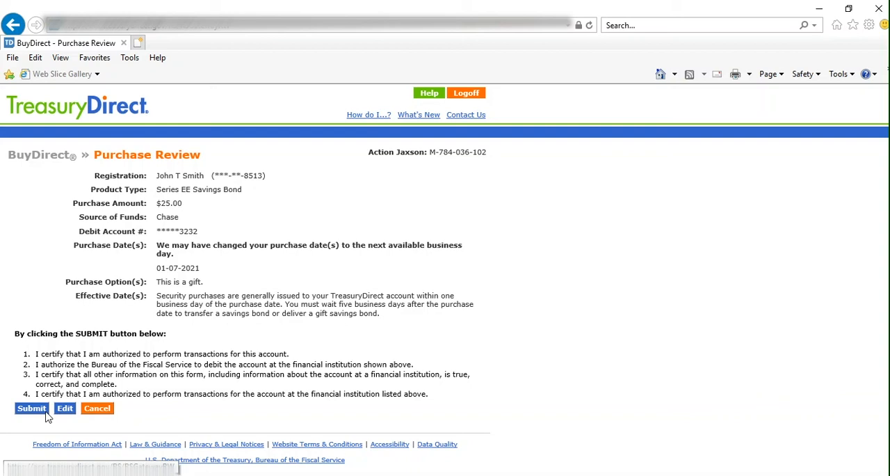
Confirm the $25 Series EE gift bond purchase on the review page
left_click(31, 409)
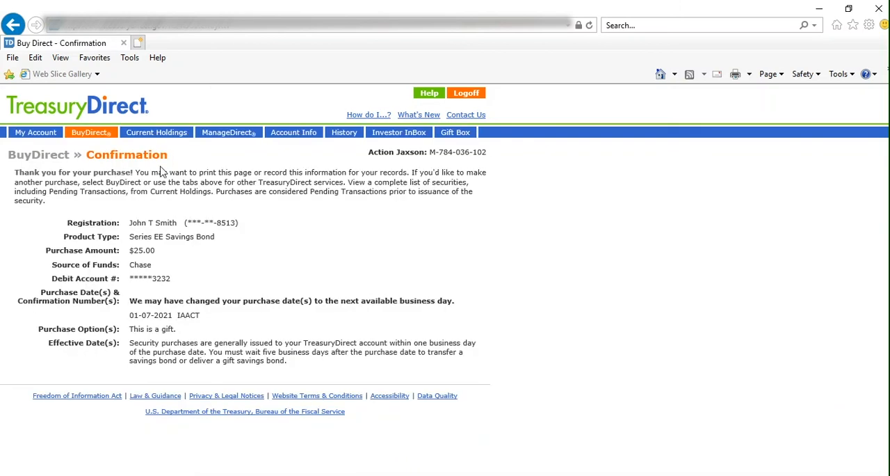
mouse_move(185, 168)
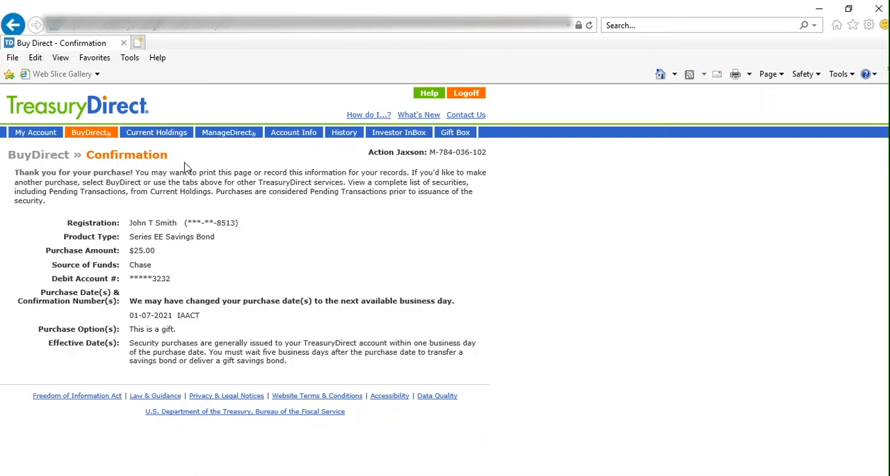